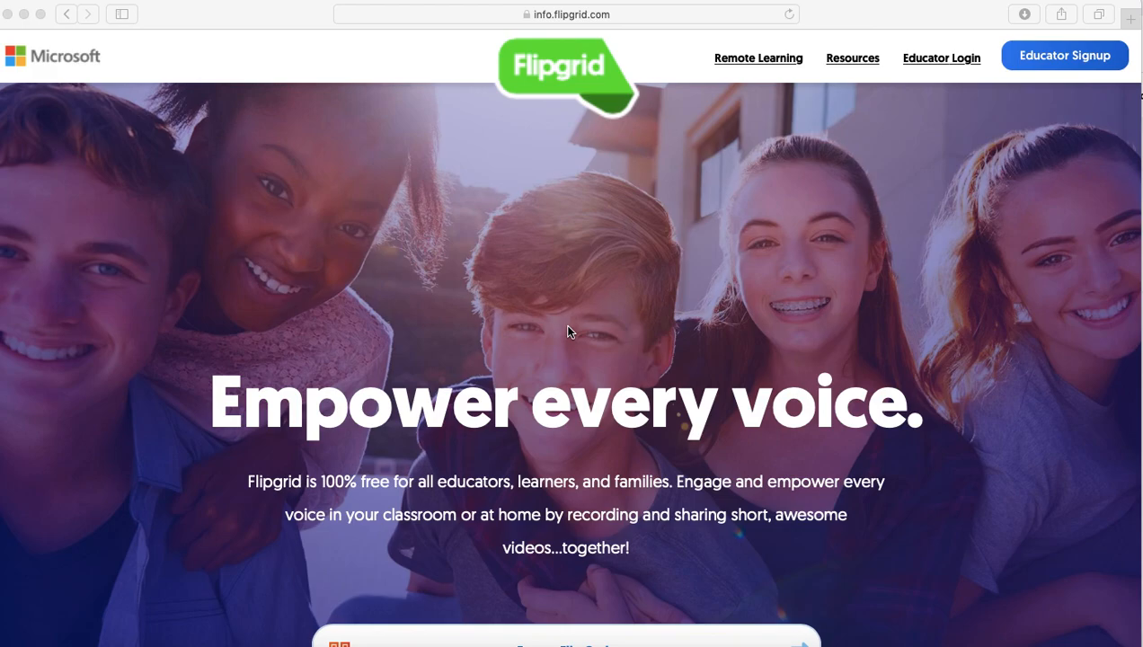
{"action": "mouse_move", "coordinate": [1059, 71]}
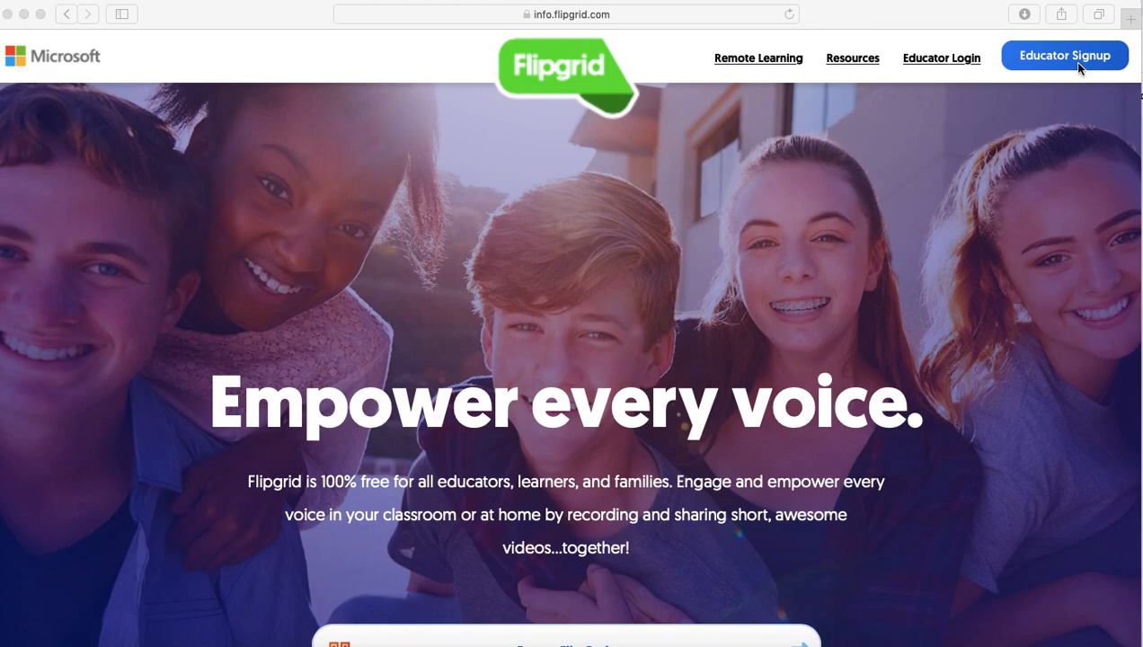
- Sign up as an educator using Google and pick the Google account to continue with
{"action": "left_click", "coordinate": [1067, 56]}
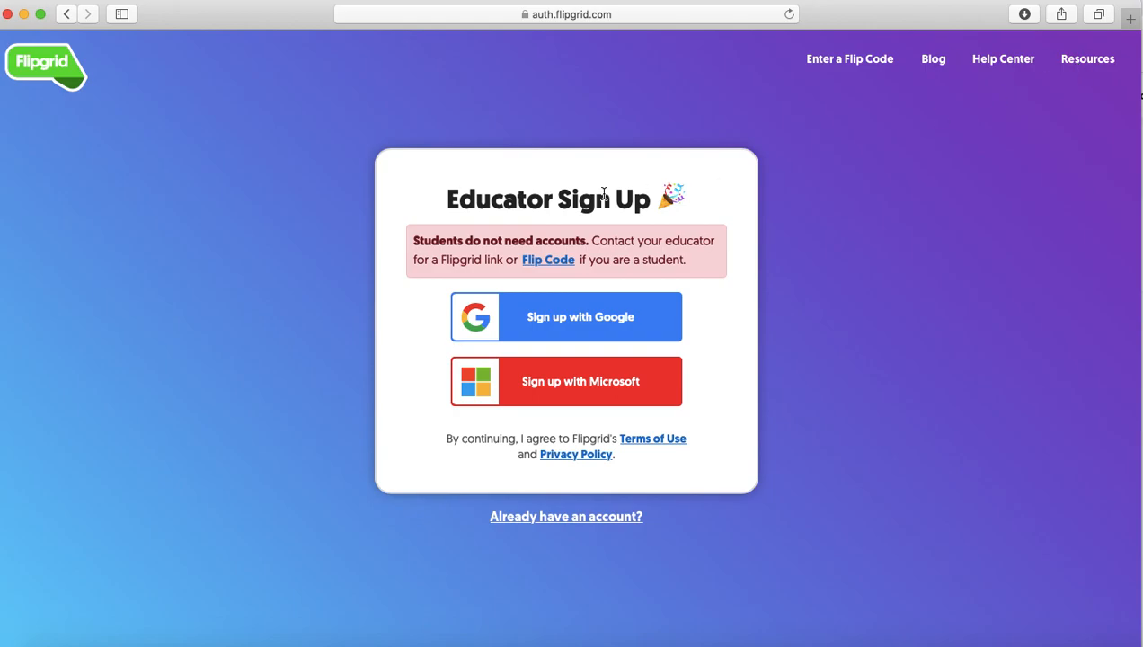
{"action": "mouse_move", "coordinate": [662, 317]}
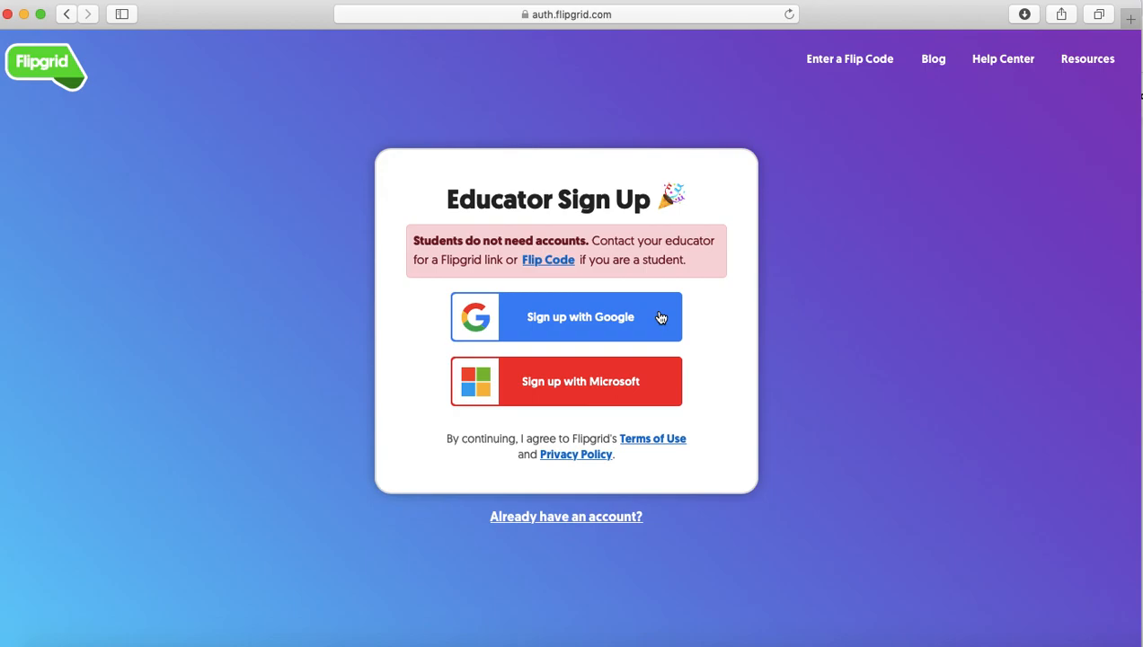
{"action": "mouse_move", "coordinate": [658, 387]}
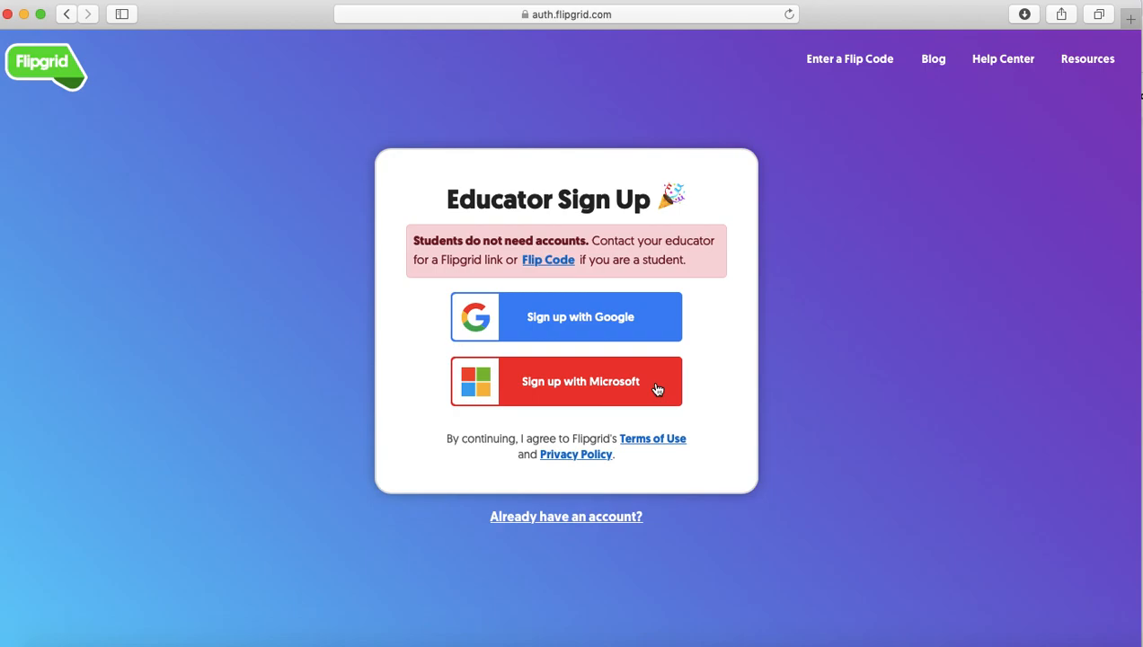
{"action": "mouse_move", "coordinate": [634, 335]}
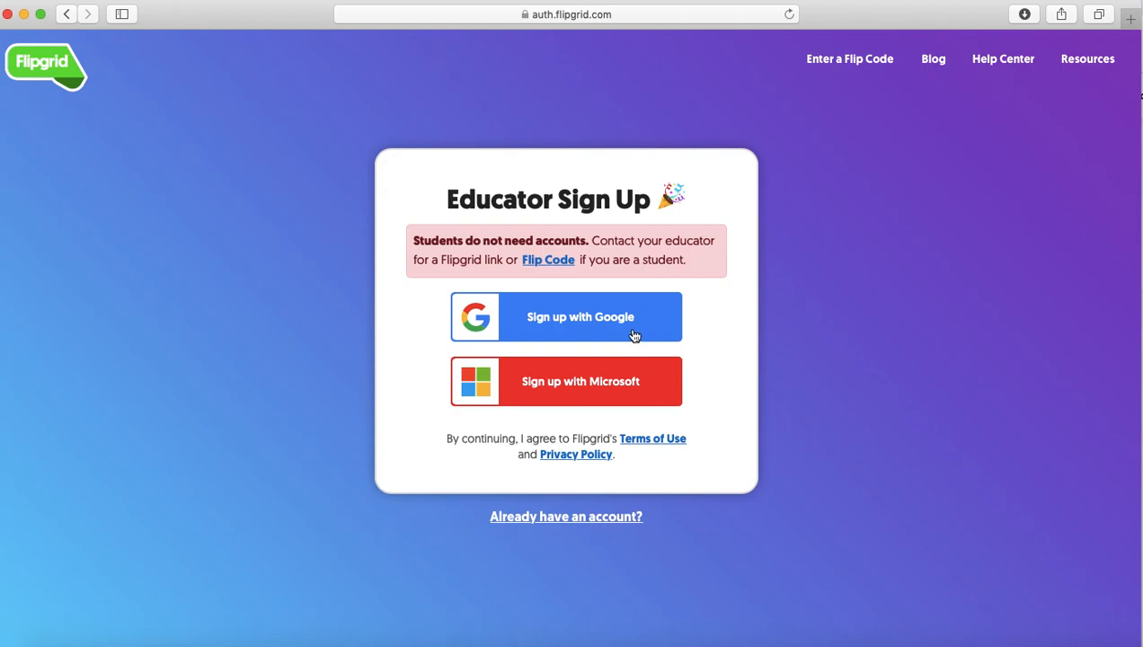
{"action": "mouse_move", "coordinate": [662, 396]}
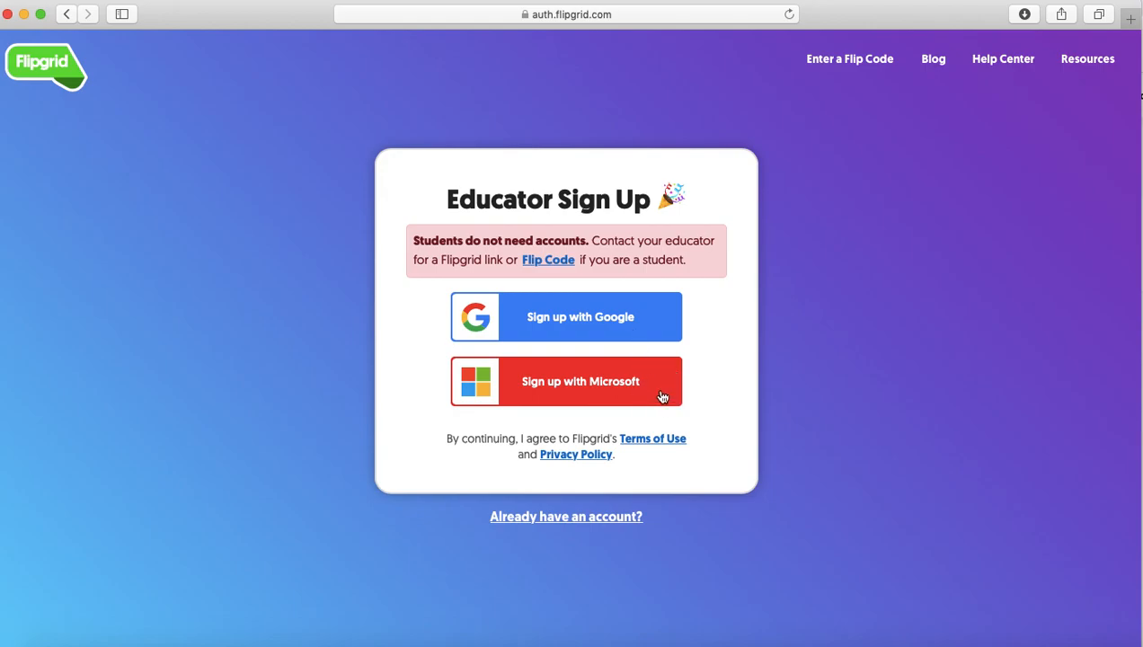
{"action": "left_click", "coordinate": [566, 381]}
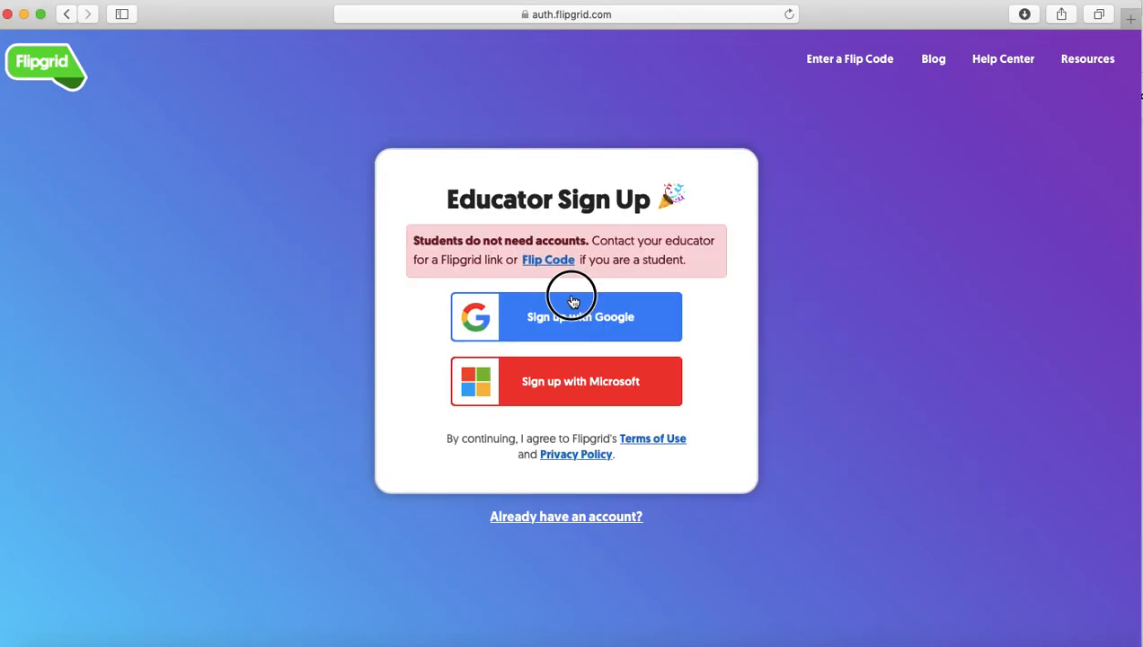
{"action": "left_click", "coordinate": [565, 317]}
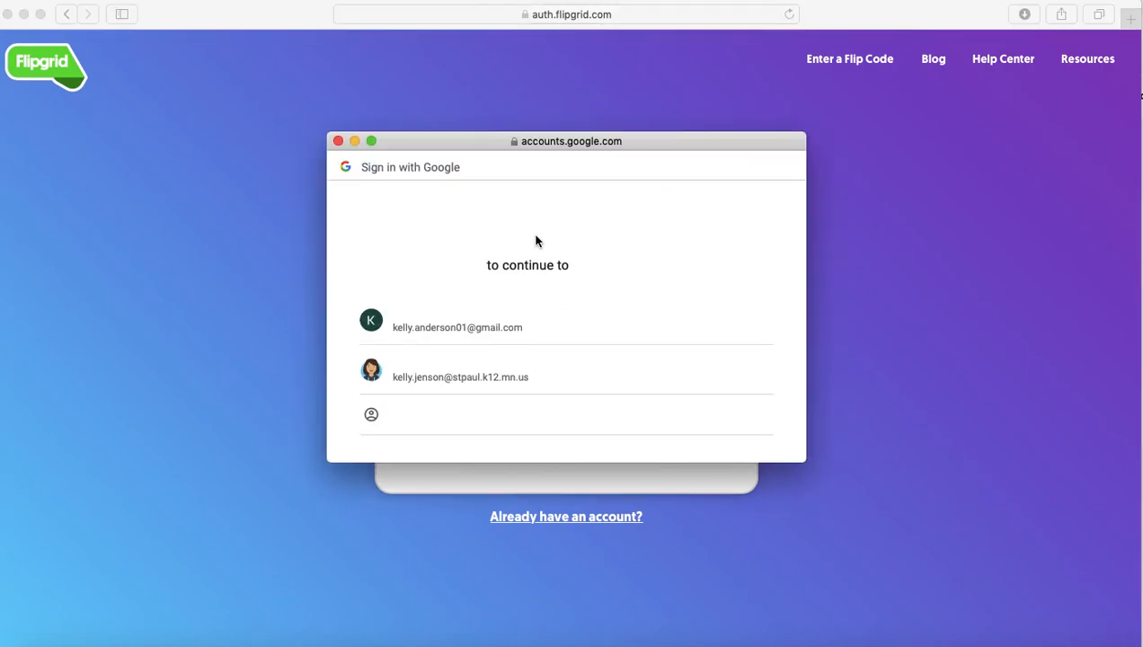
{"action": "left_click", "coordinate": [456, 327]}
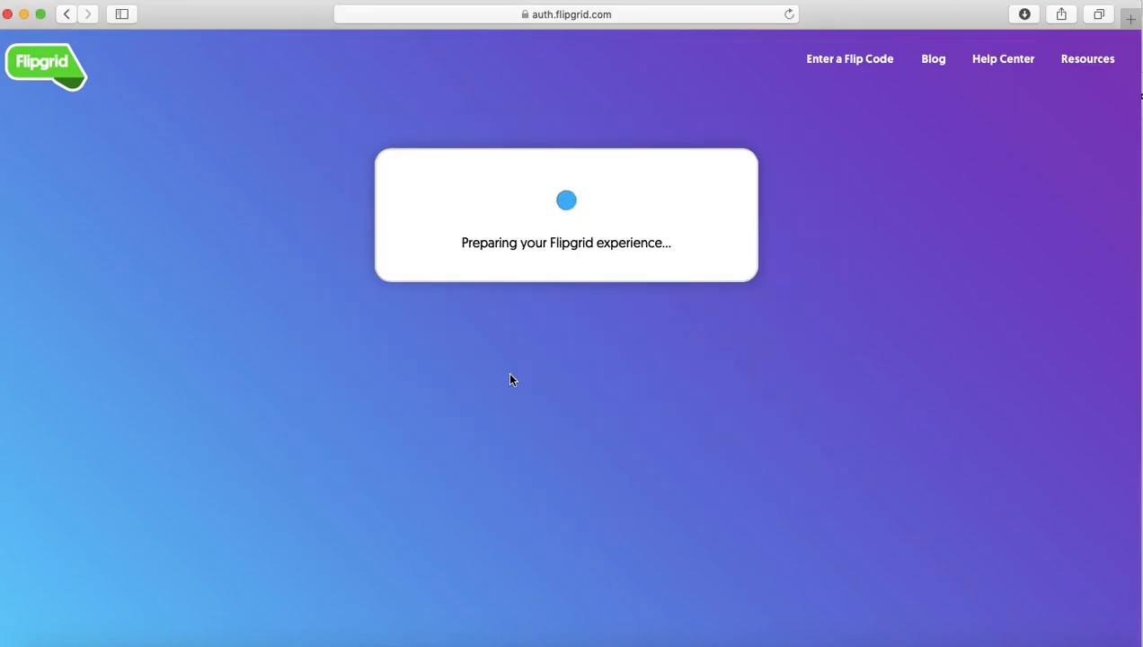